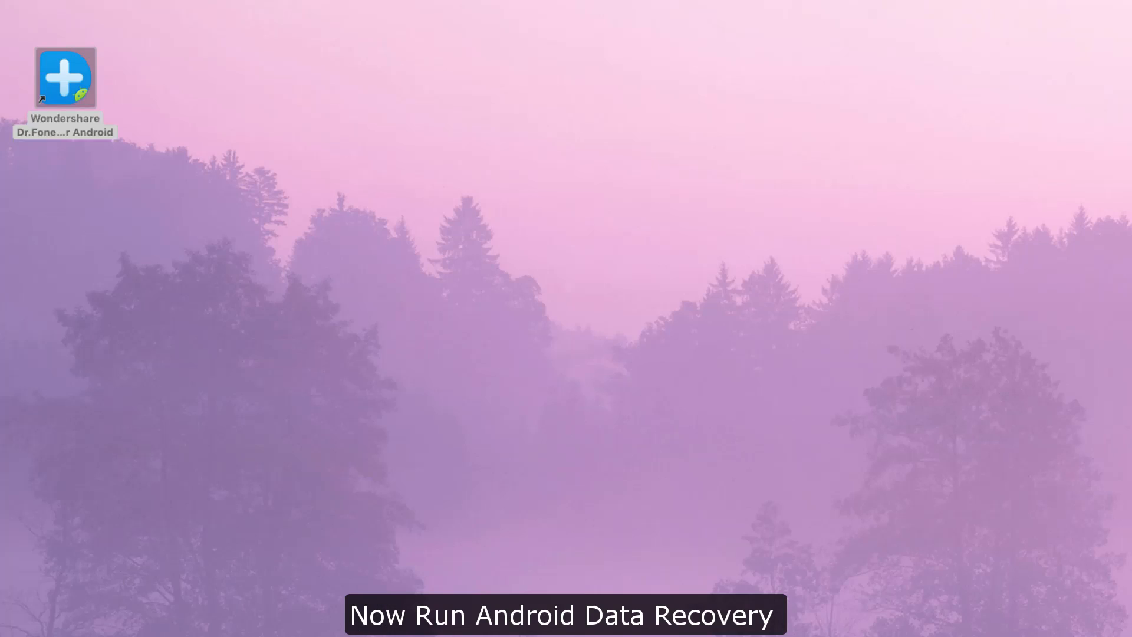
- Launch Wondershare Dr.Fone for Android from its desktop shortcut
{"action": "double_click", "coordinate": [63, 78]}
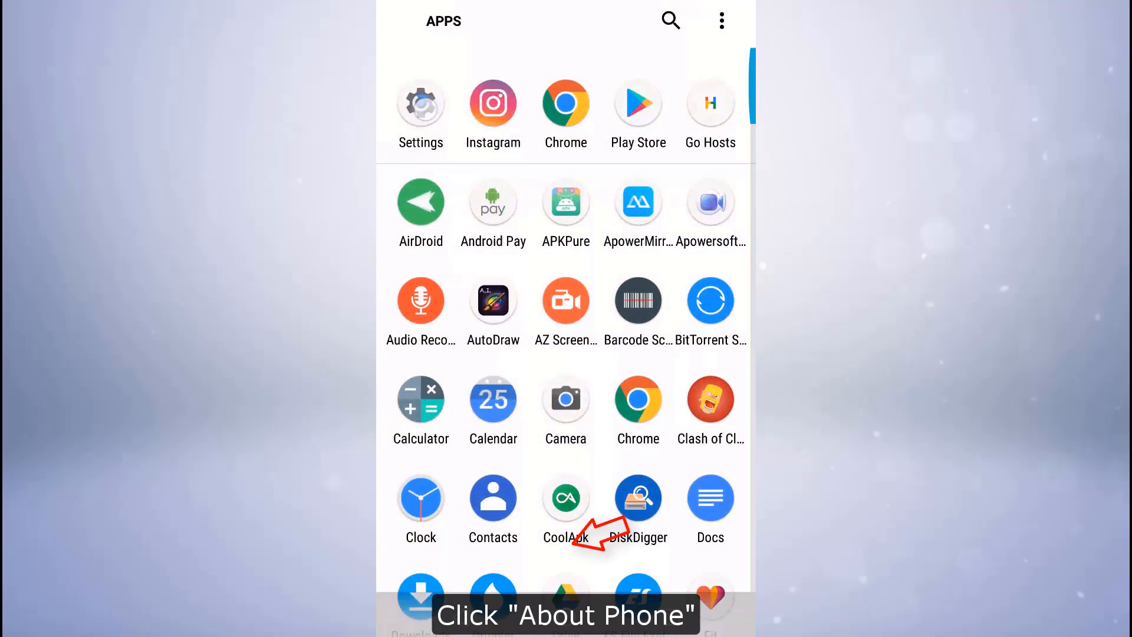
- Unlock developer mode from Settings > About phone by tapping Build number repeatedly
{"action": "left_click", "coordinate": [421, 103]}
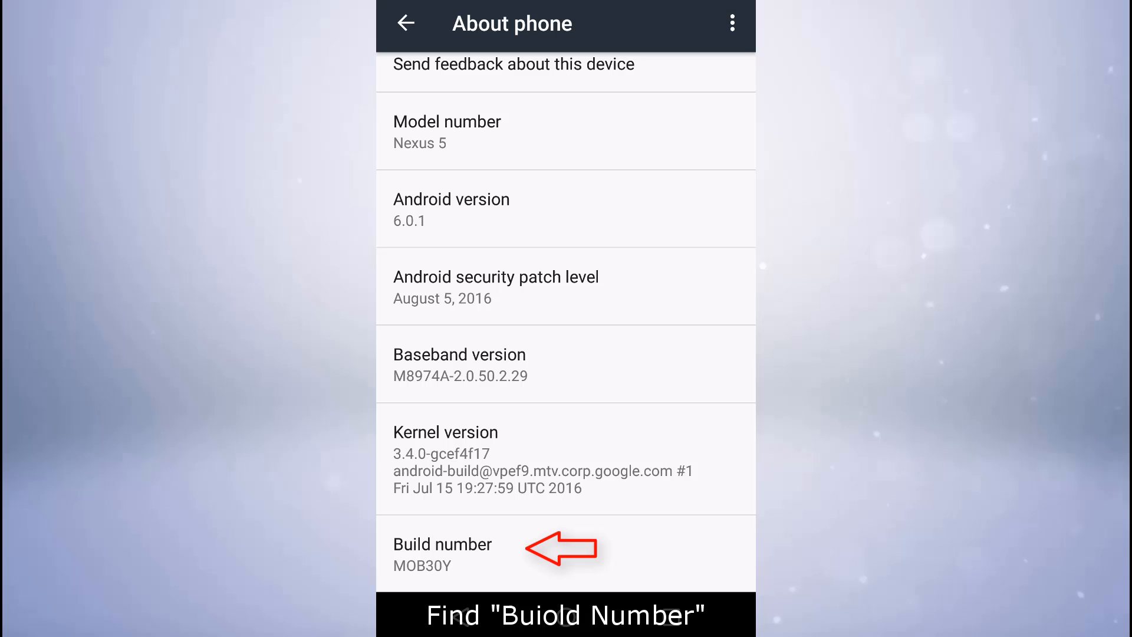
{"action": "left_click", "coordinate": [442, 551]}
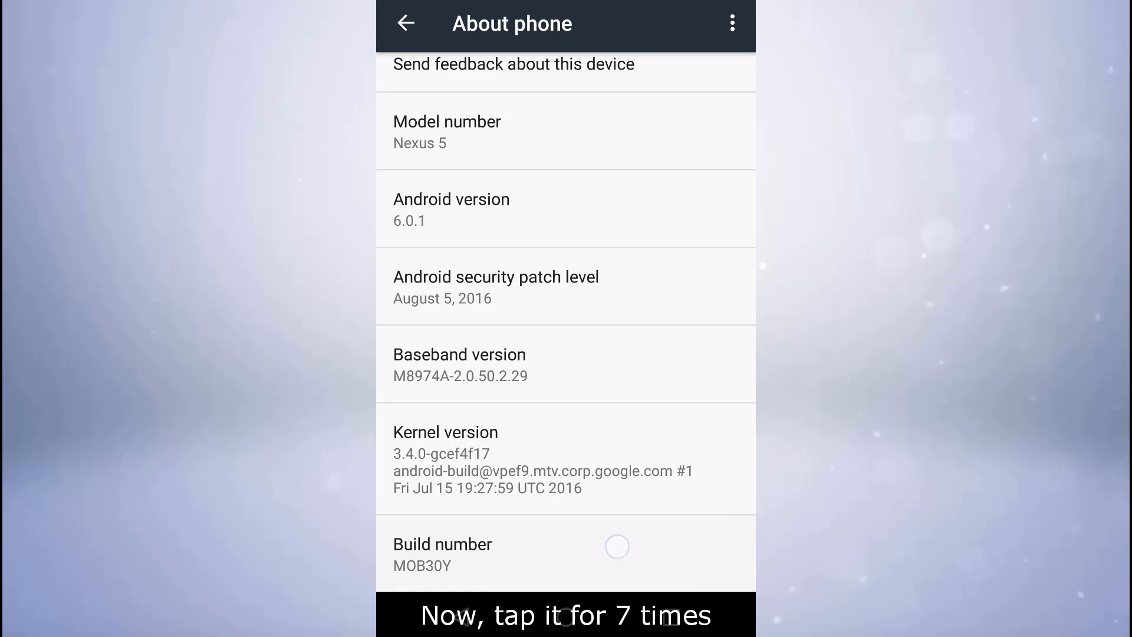
{"action": "left_click", "coordinate": [442, 553]}
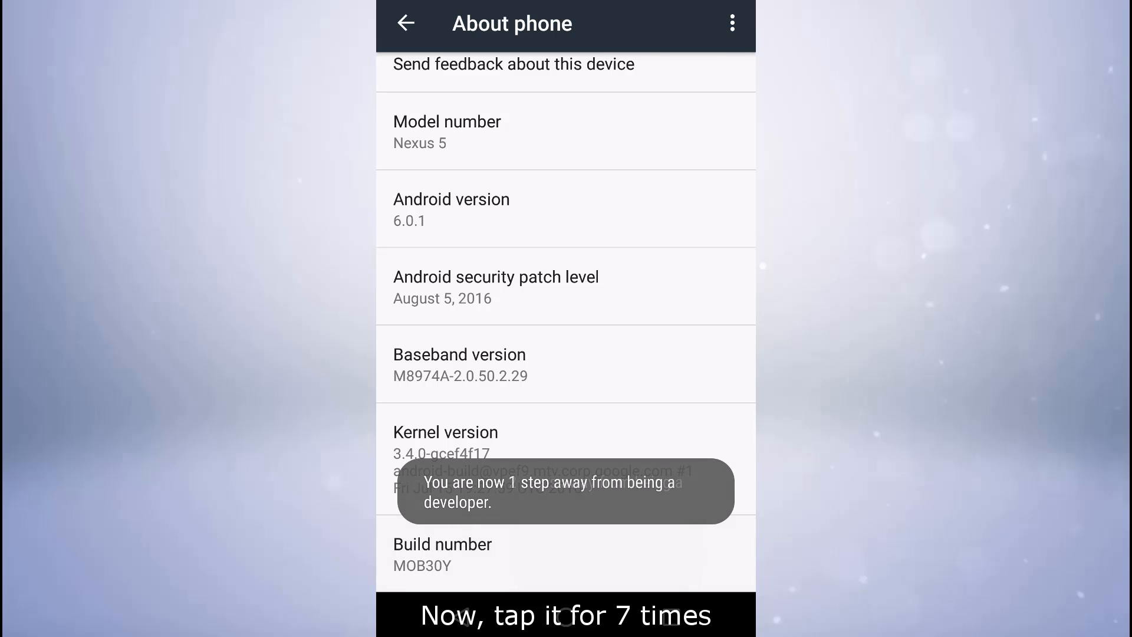
{"action": "left_click", "coordinate": [443, 554]}
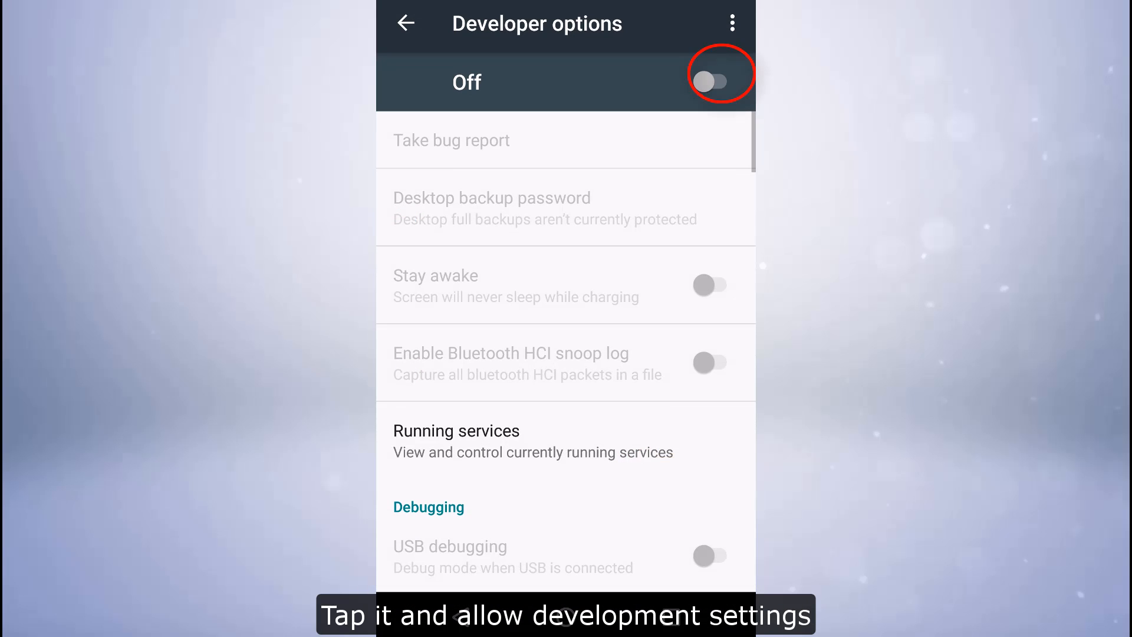
- Switch Developer options on and enable USB debugging, confirming the Allow prompt
{"action": "left_click", "coordinate": [714, 81]}
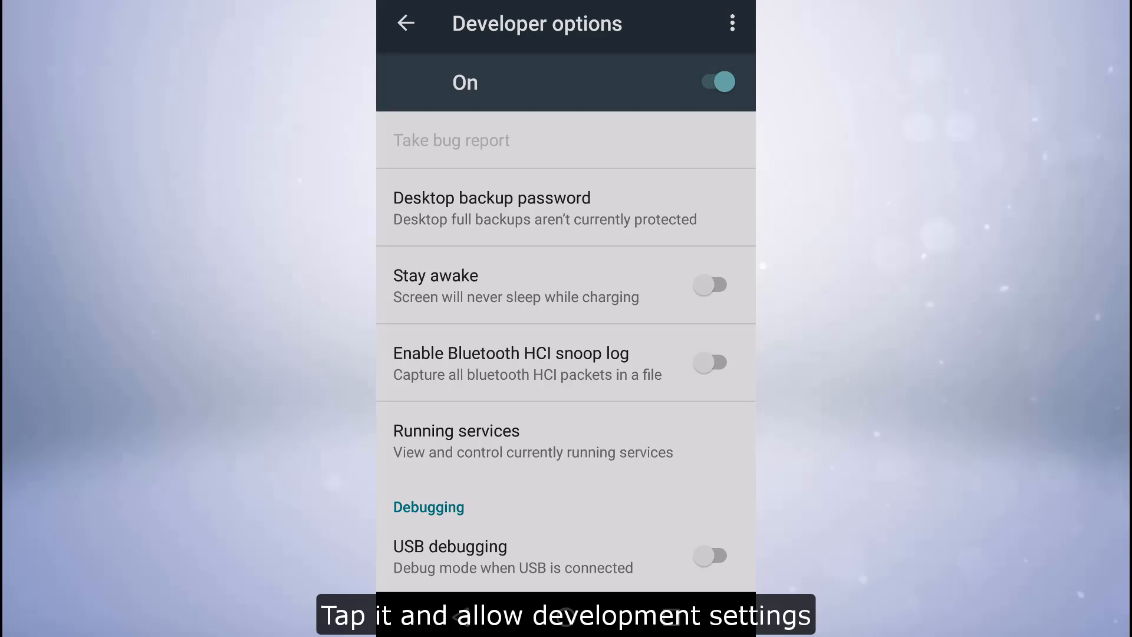
{"action": "left_click", "coordinate": [710, 556]}
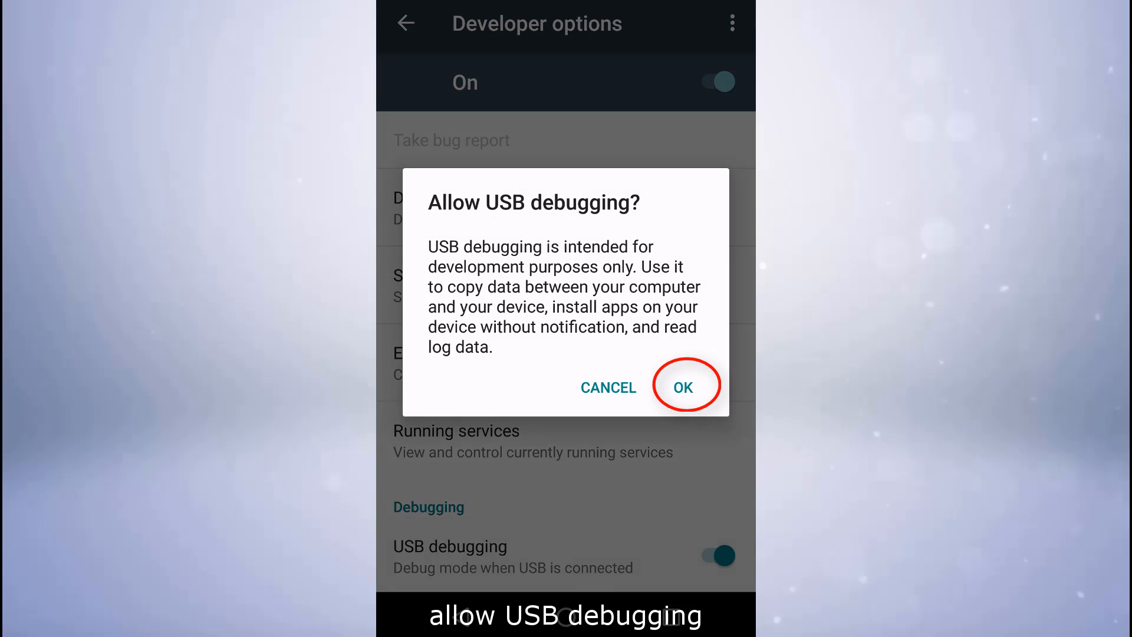
{"action": "left_click", "coordinate": [683, 388]}
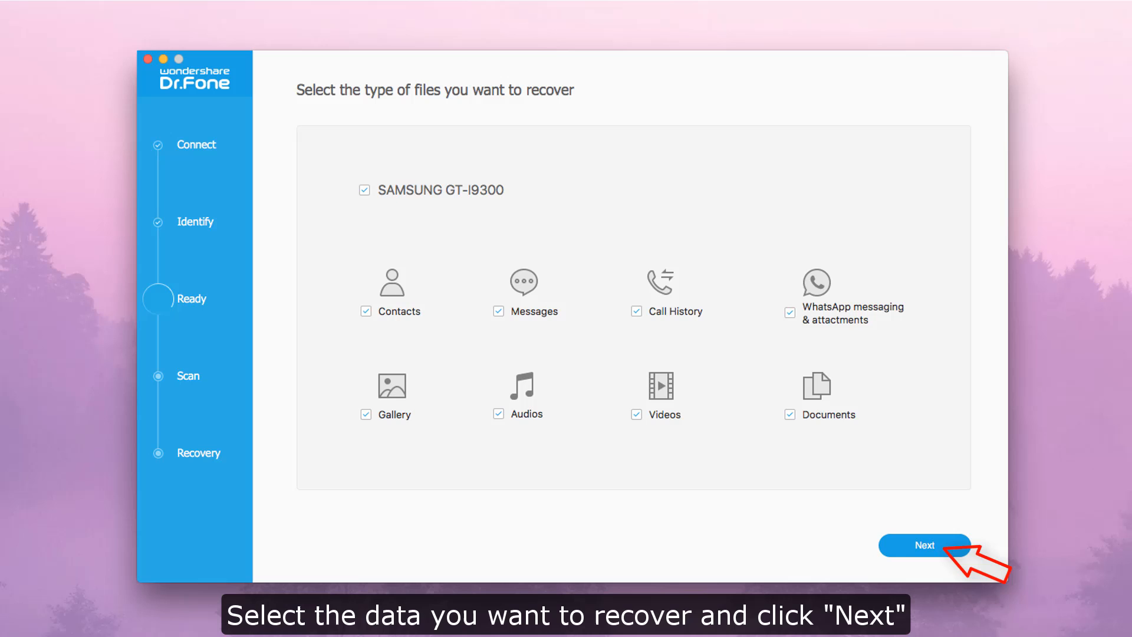
- Start the scan of the SAMSUNG GT-I9300 with all file types selected, rooting the phone
{"action": "left_click", "coordinate": [925, 545]}
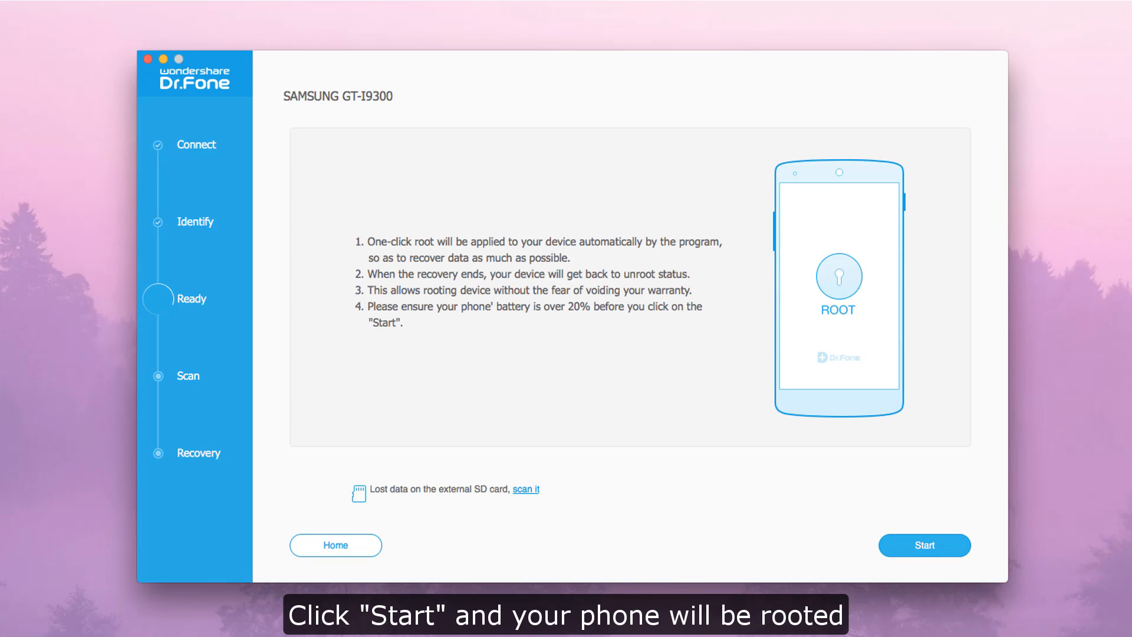
{"action": "left_click", "coordinate": [925, 544]}
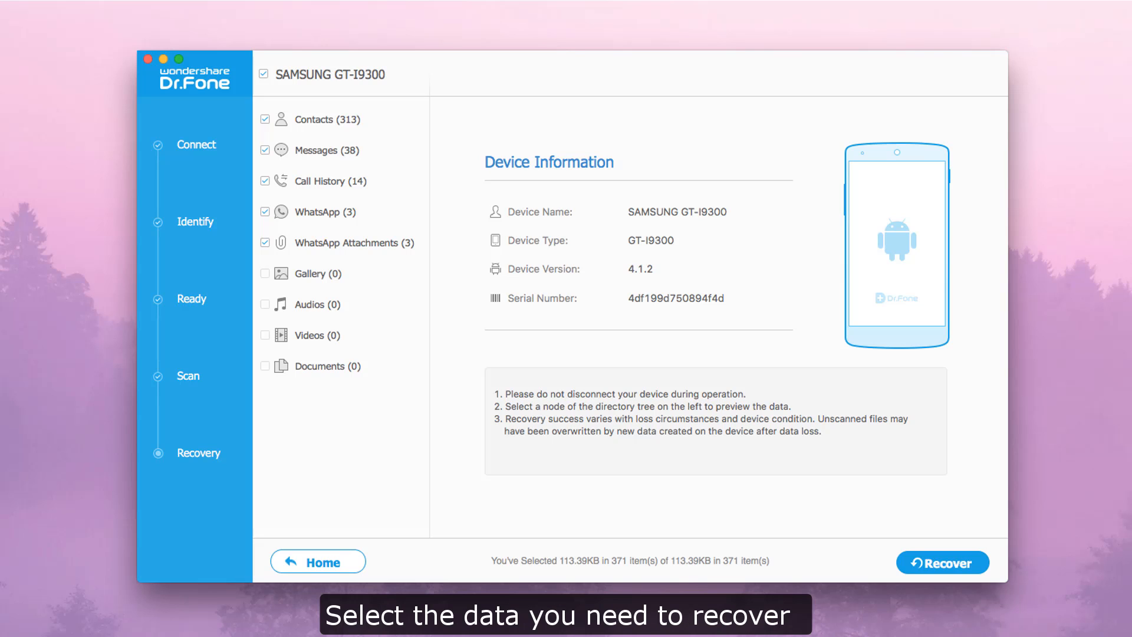
- Preview Contacts and Call History with only deleted items shown, then begin recovery
{"action": "left_click", "coordinate": [316, 118]}
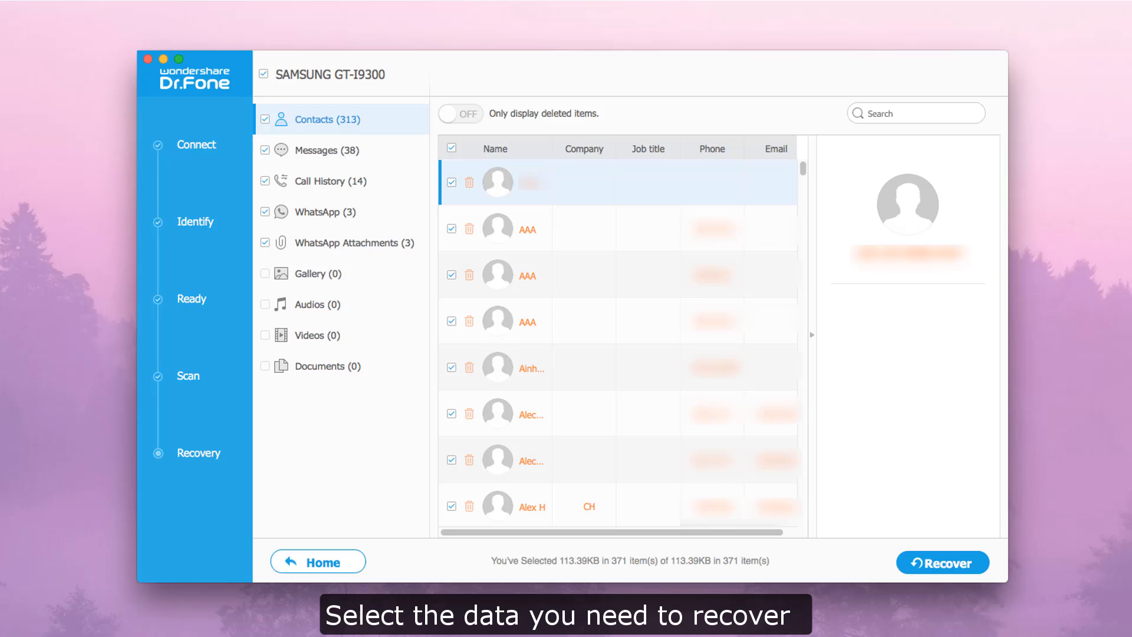
{"action": "left_click", "coordinate": [329, 180]}
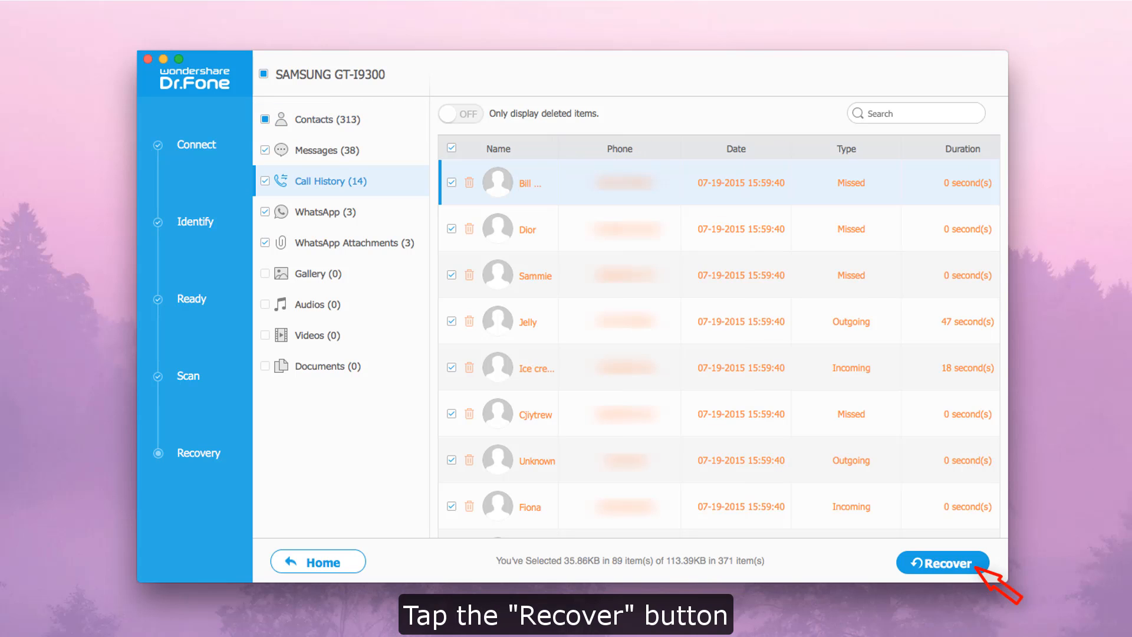
{"action": "left_click", "coordinate": [460, 114]}
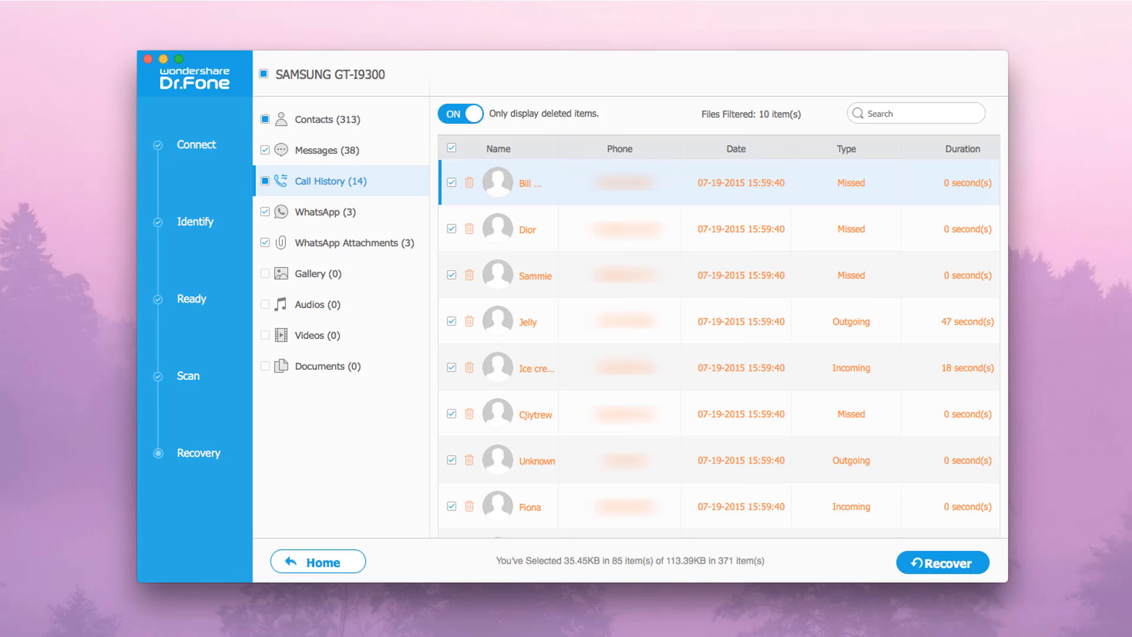
{"action": "left_click", "coordinate": [943, 562]}
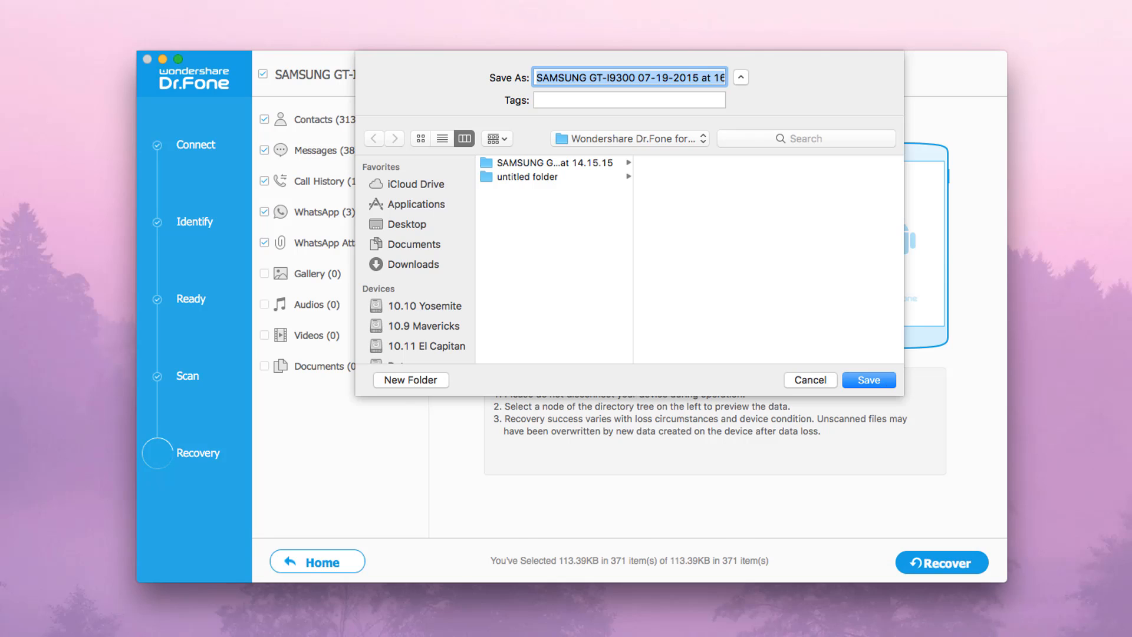
- Save the recovered data to the default Samsung folder on the Mac
{"action": "left_click", "coordinate": [869, 379]}
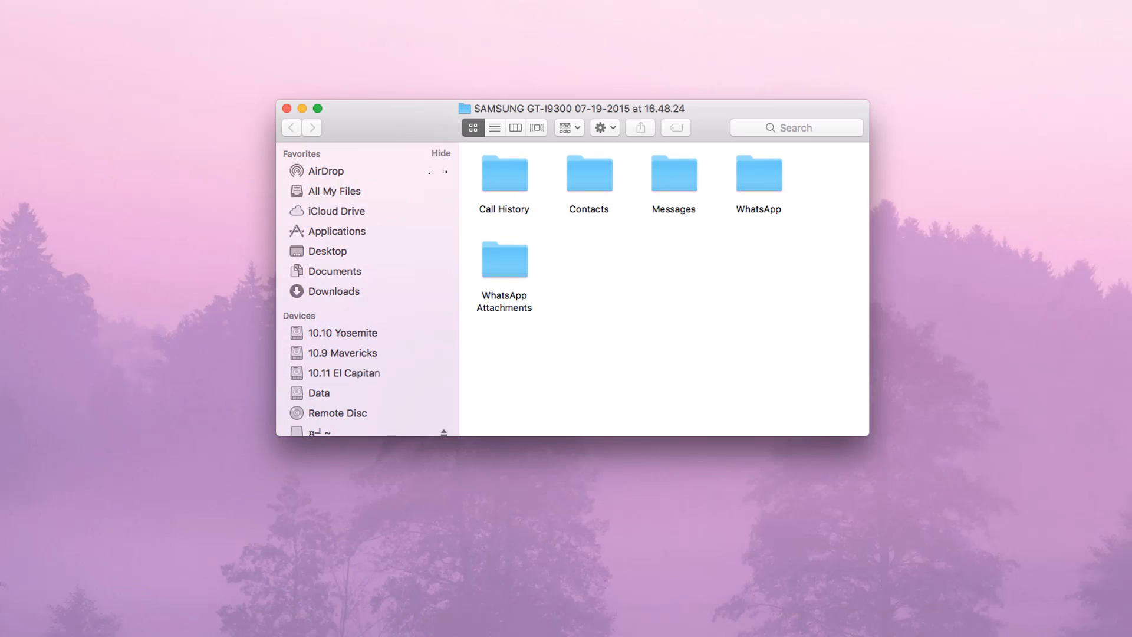
- Open the recovered Contacts folder's HTML export, then return to the data folder
{"action": "left_click", "coordinate": [589, 175]}
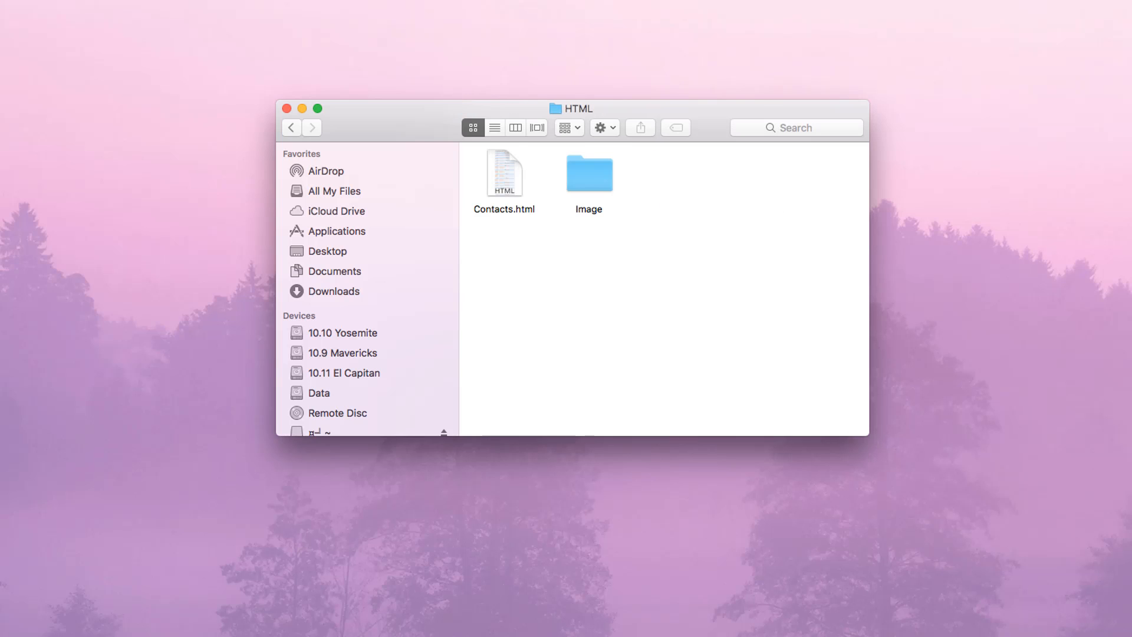
{"action": "double_click", "coordinate": [589, 174]}
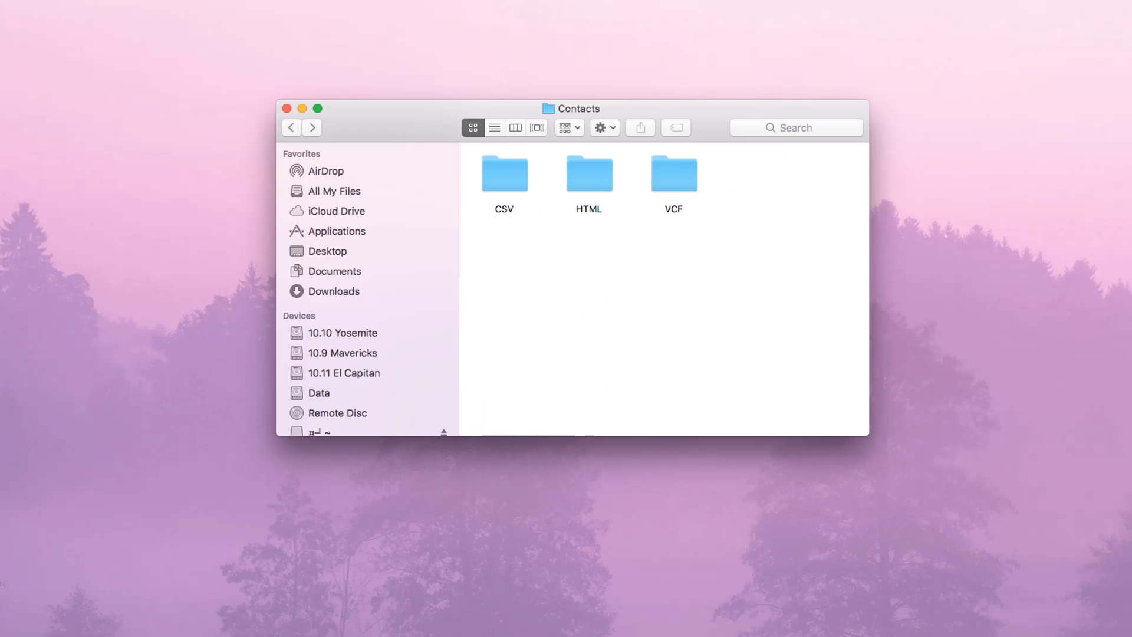
{"action": "left_click", "coordinate": [291, 128]}
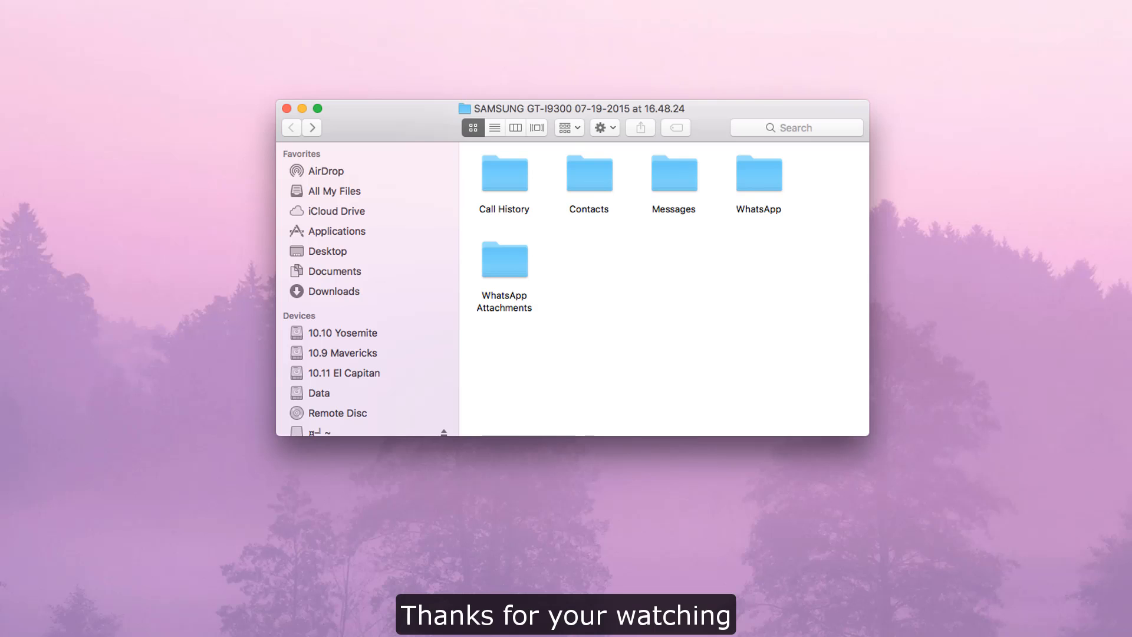
- Reopen Contacts and browse into its CSV folder containing Contacts.csv
{"action": "double_click", "coordinate": [588, 174]}
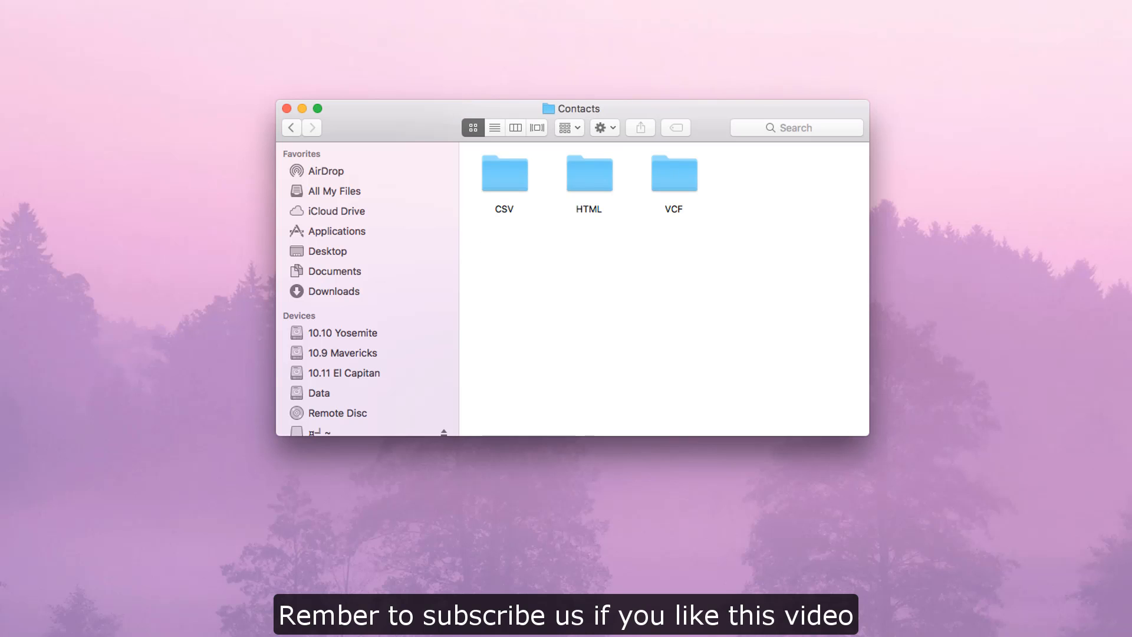
{"action": "double_click", "coordinate": [504, 174]}
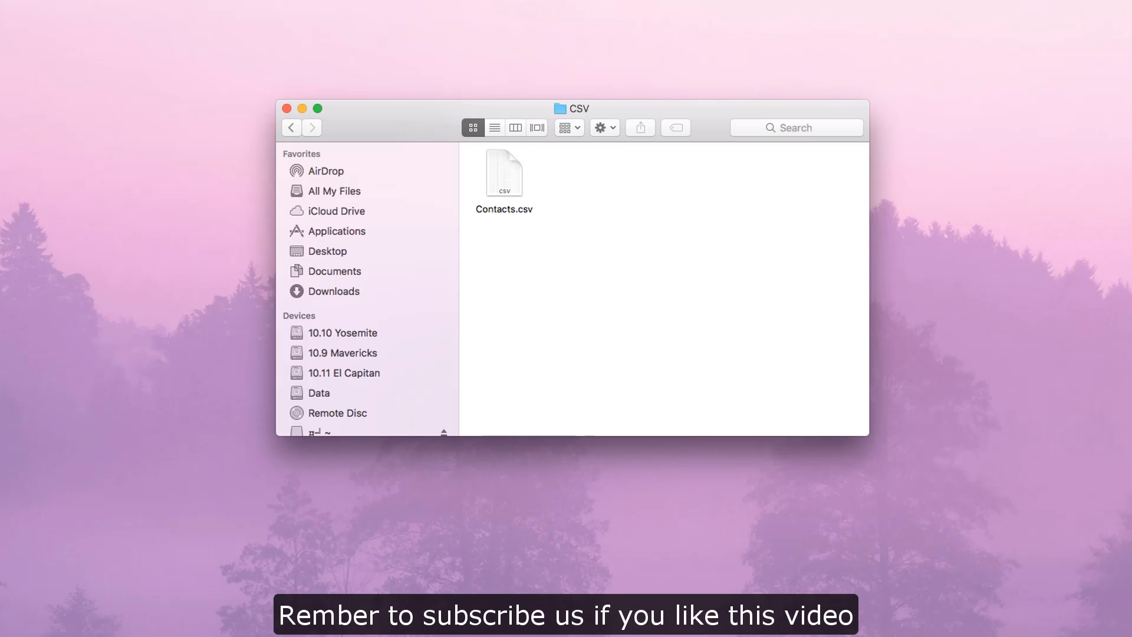